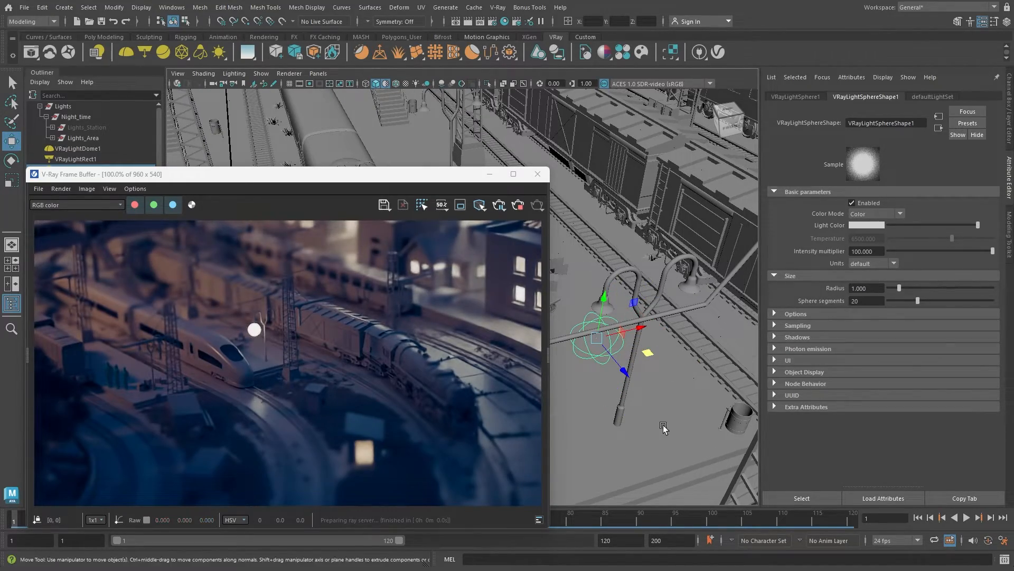
Show the finished lamp-lit station render, then load the starting scene with only the Night_time group
left_click(87, 126)
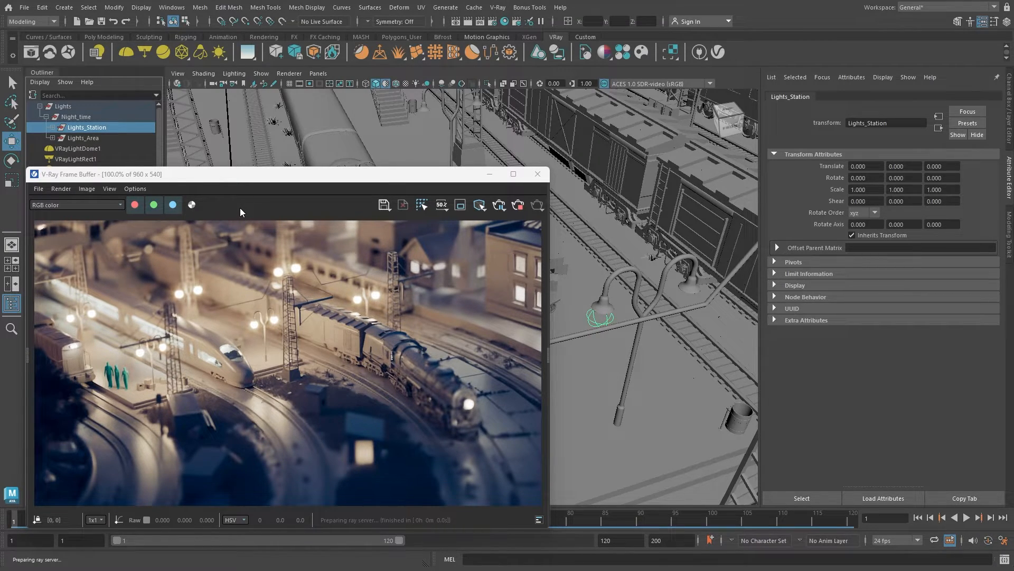
left_click(537, 173)
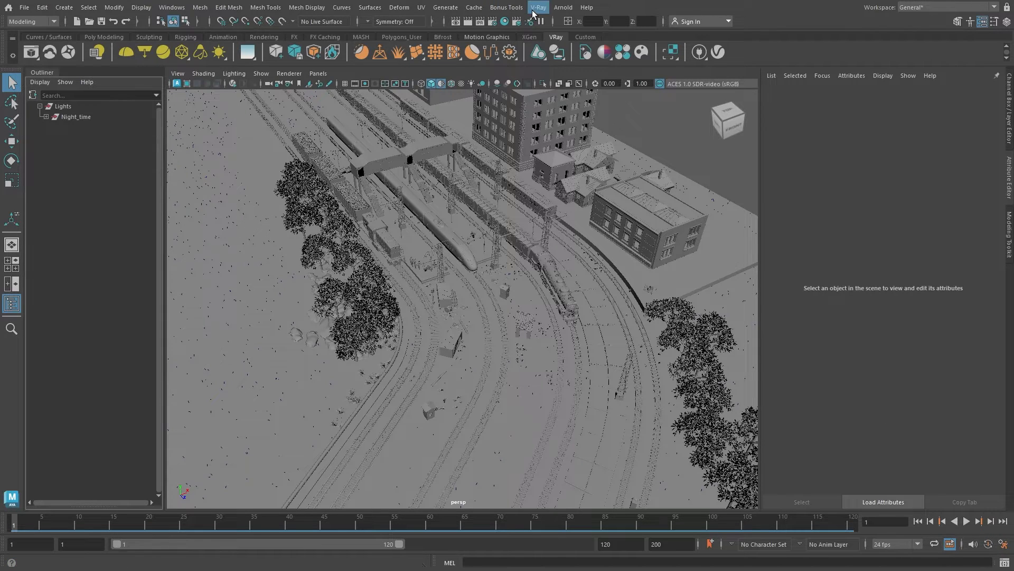
Start a V-Ray IPR render of the unlit station, which opens the Frame Buffer showing black
left_click(538, 7)
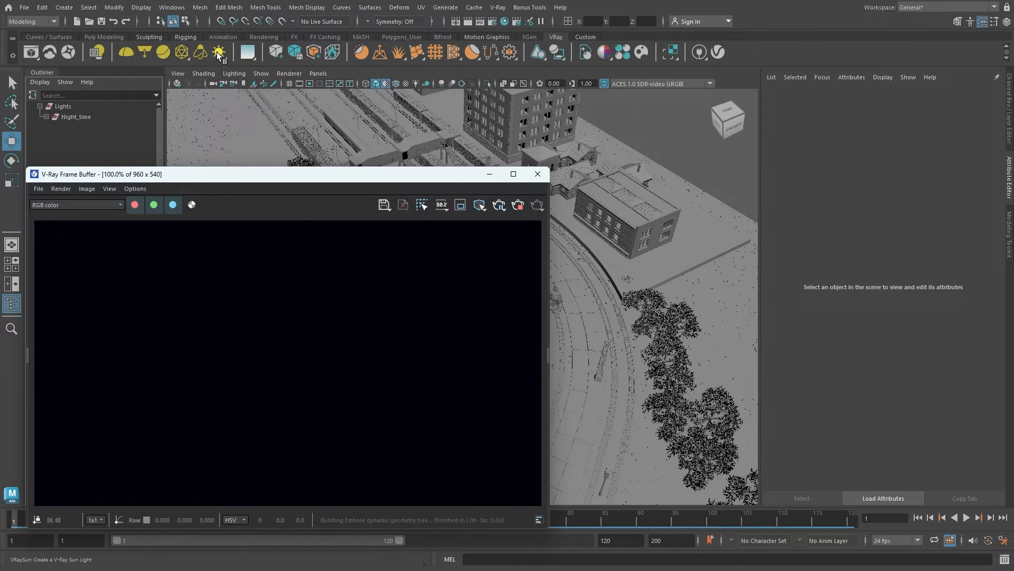
Create a V-Ray Sun from the shelf so the station renders in bright daylight
left_click(218, 52)
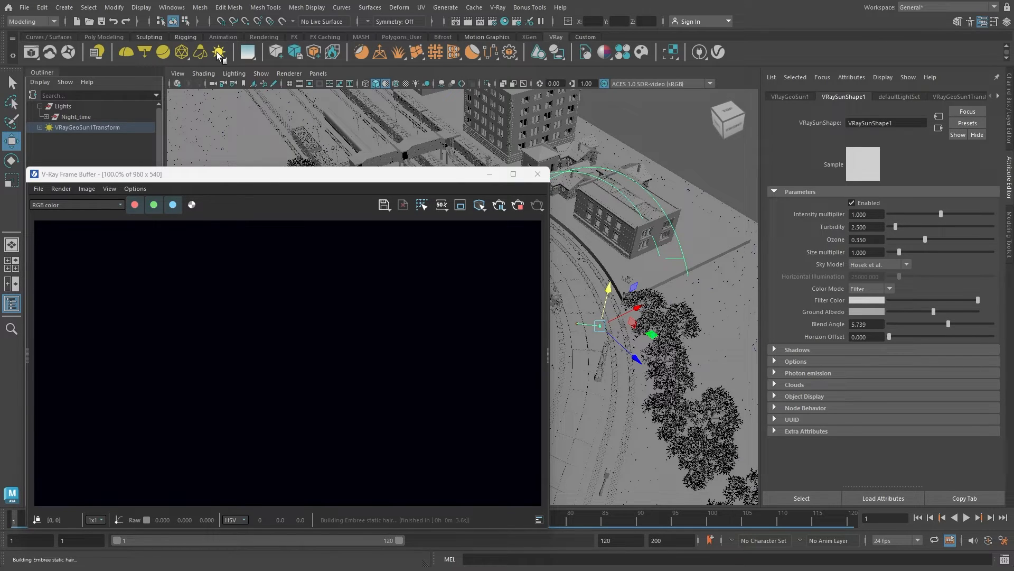
mouse_move(247, 52)
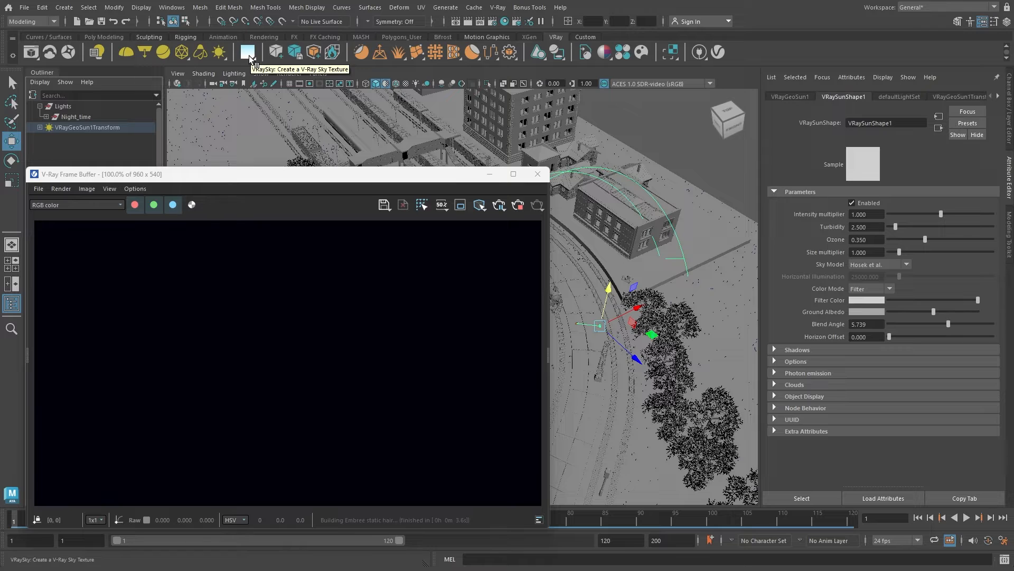
left_click(247, 51)
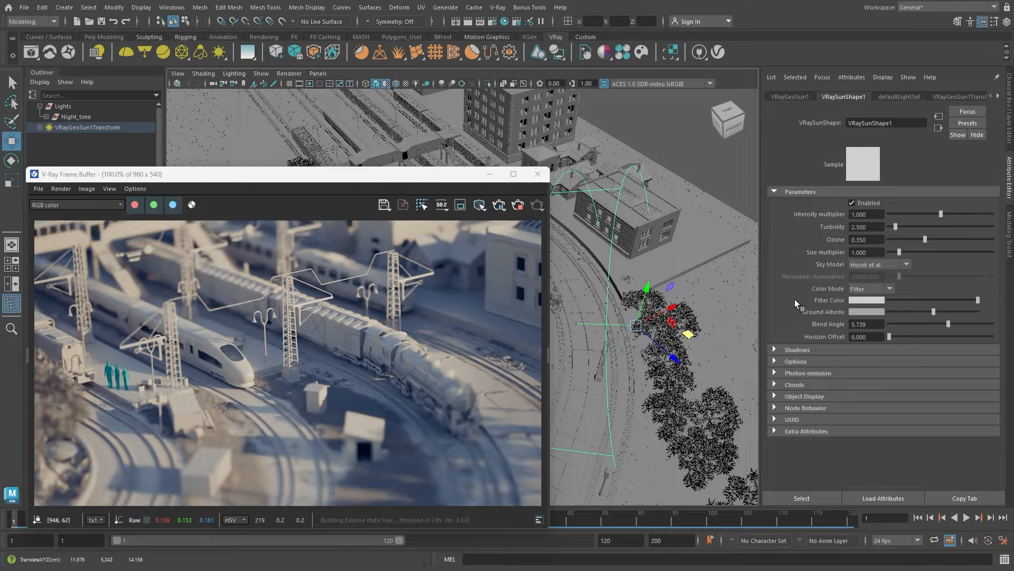
Set the sun's Sky Model to PRG Clear Sky with Size multiplier 10
left_click(877, 264)
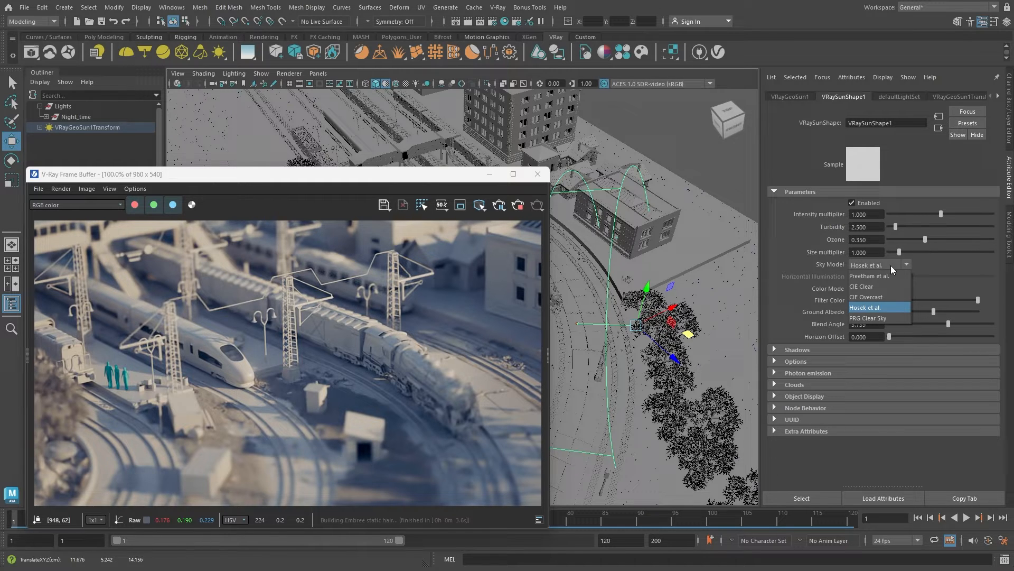
mouse_move(869, 318)
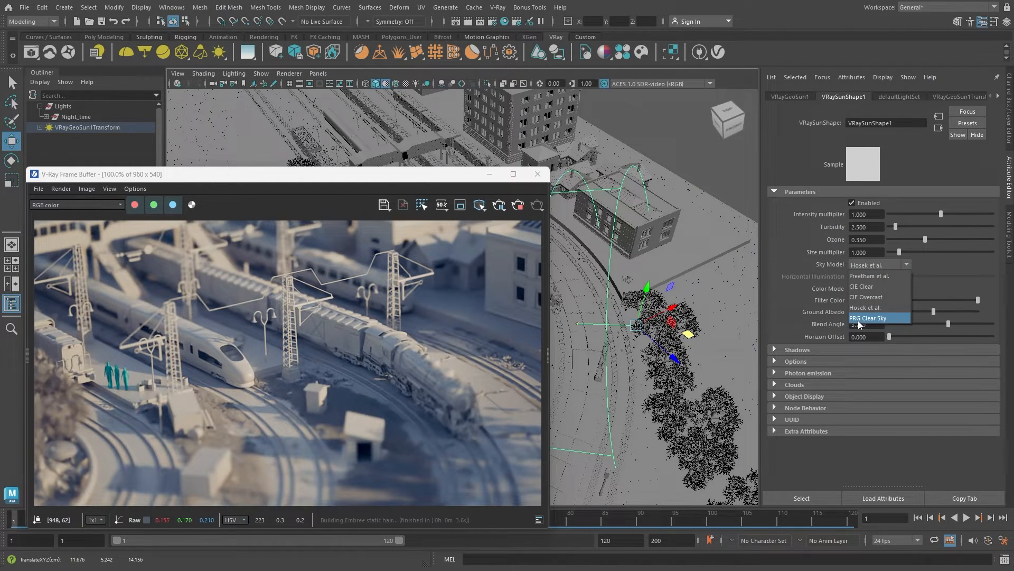
left_click(868, 318)
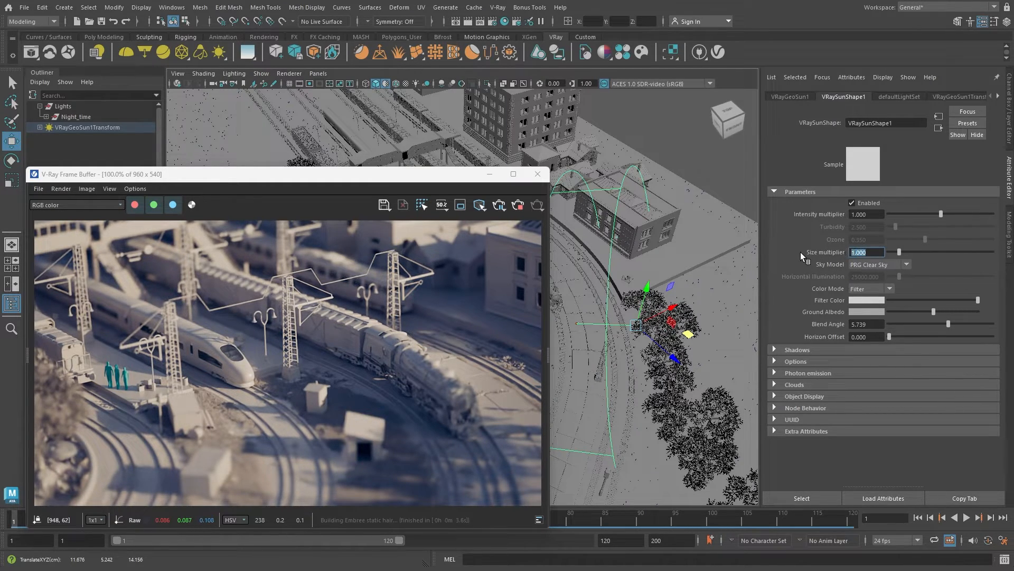
type("10.000")
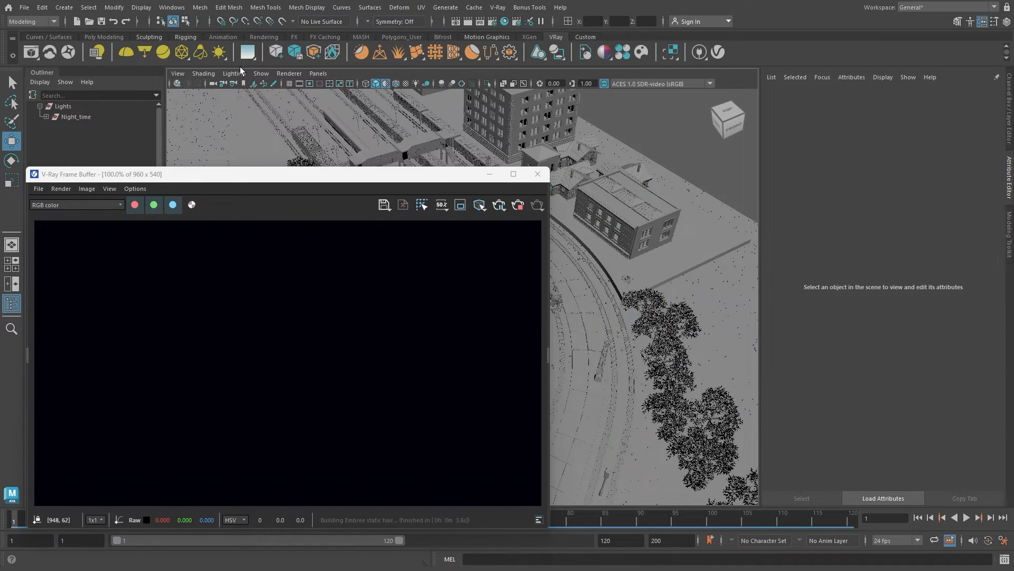
mouse_move(403, 68)
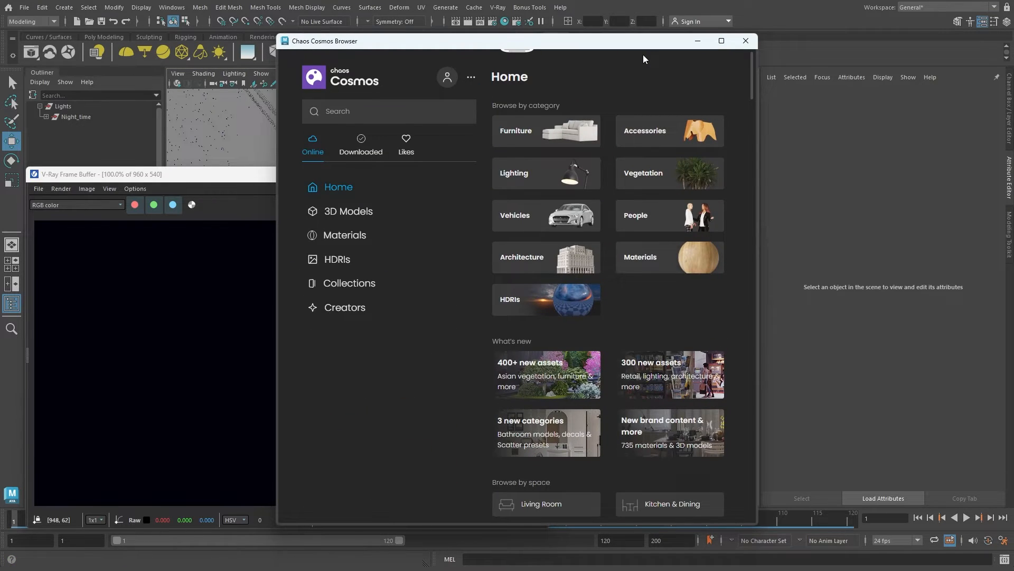
Filter Cosmos to Day HDRIs and import one as a dome light
left_click(337, 259)
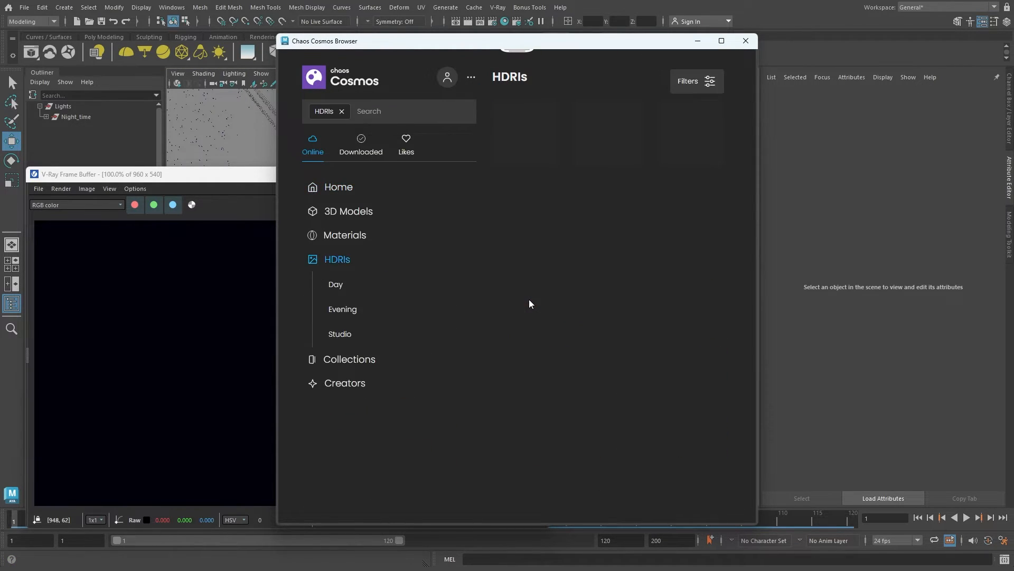
left_click(336, 284)
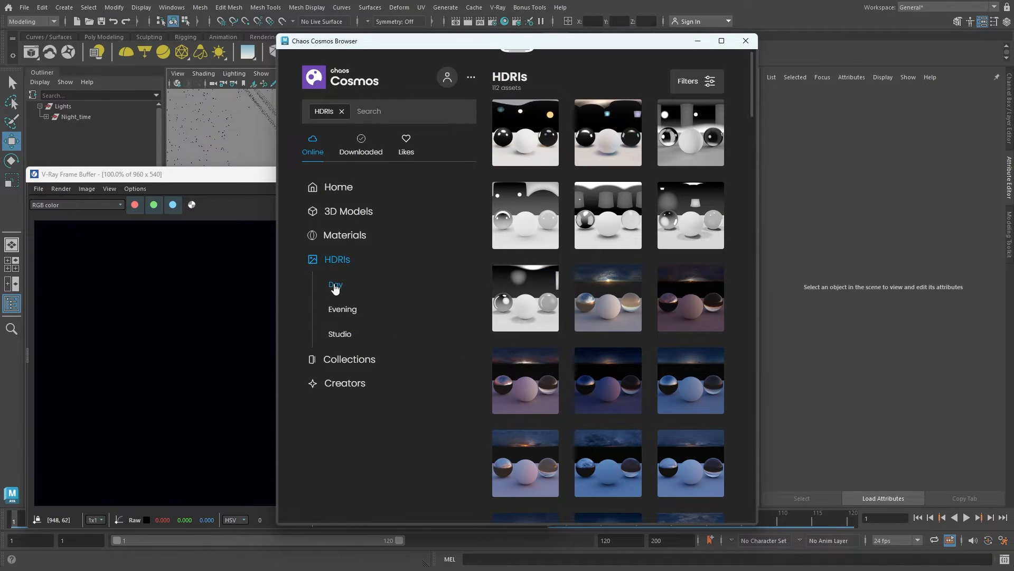
left_click(335, 284)
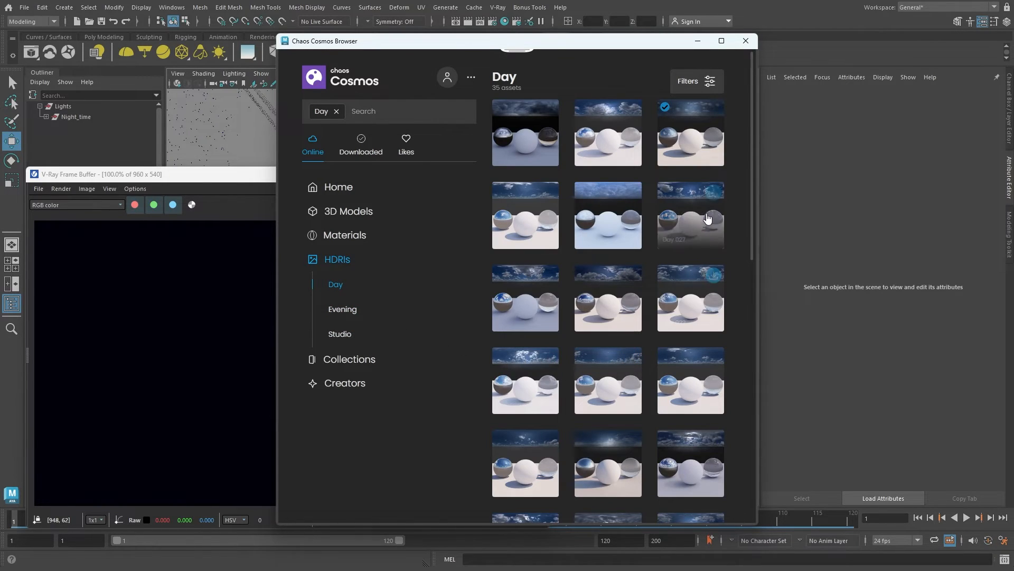
left_click(714, 110)
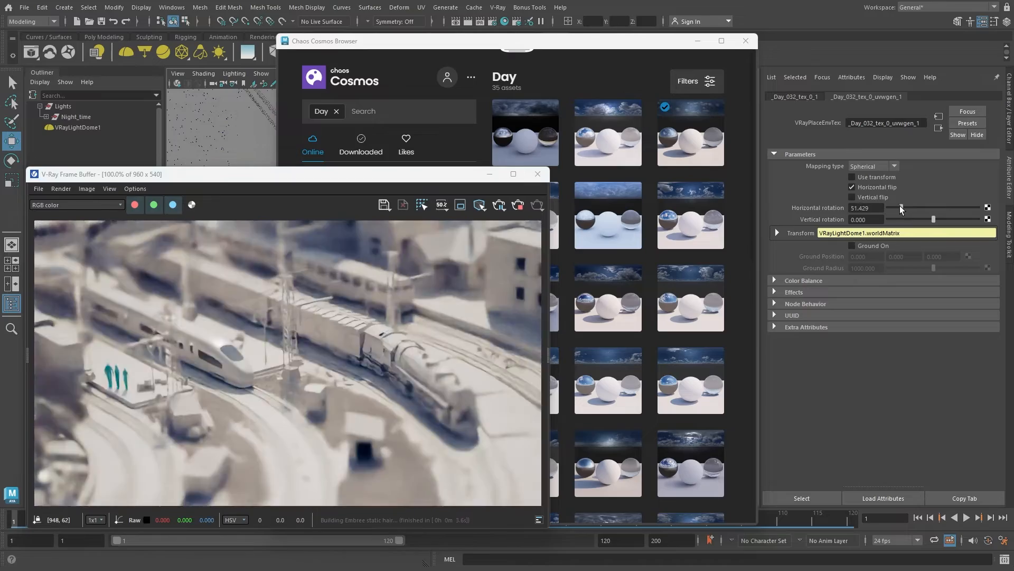
Adjust the dome's Horizontal rotation to shift the lighting direction
left_click_drag(901, 209, 920, 208)
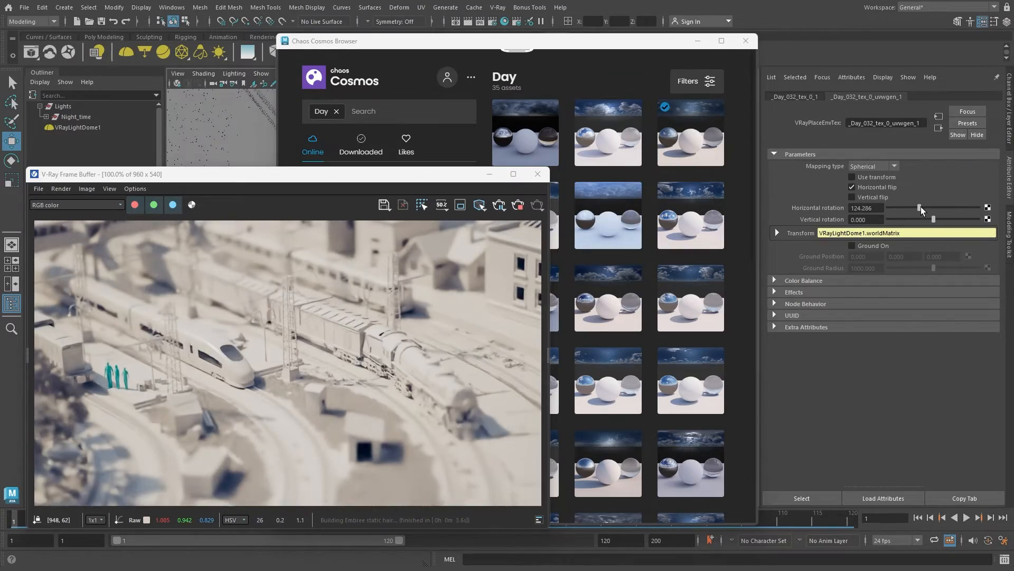
left_click_drag(918, 209, 889, 207)
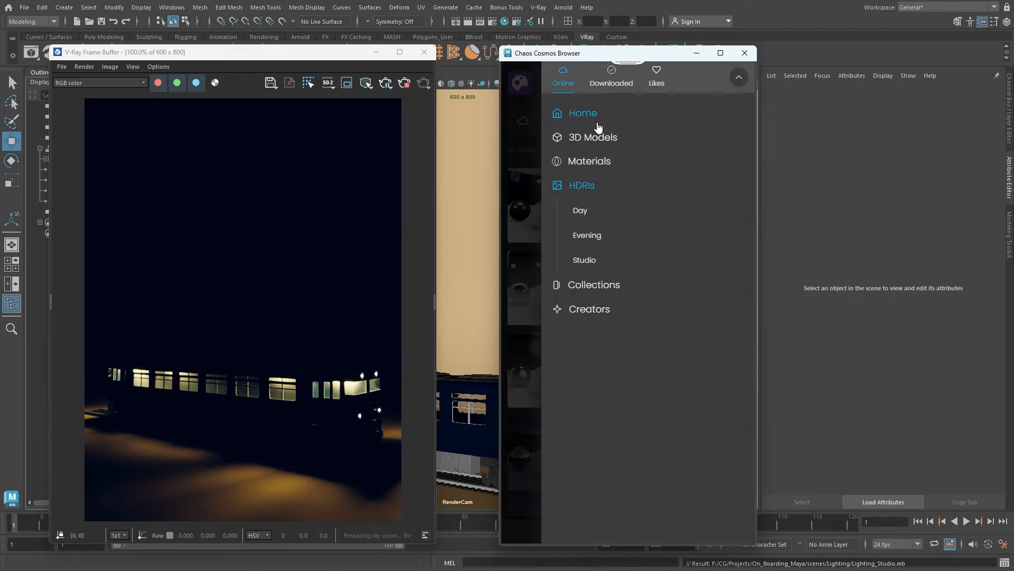
Import the Studio 007 HDRI and rotate it so the train sits against a warm background
left_click(585, 260)
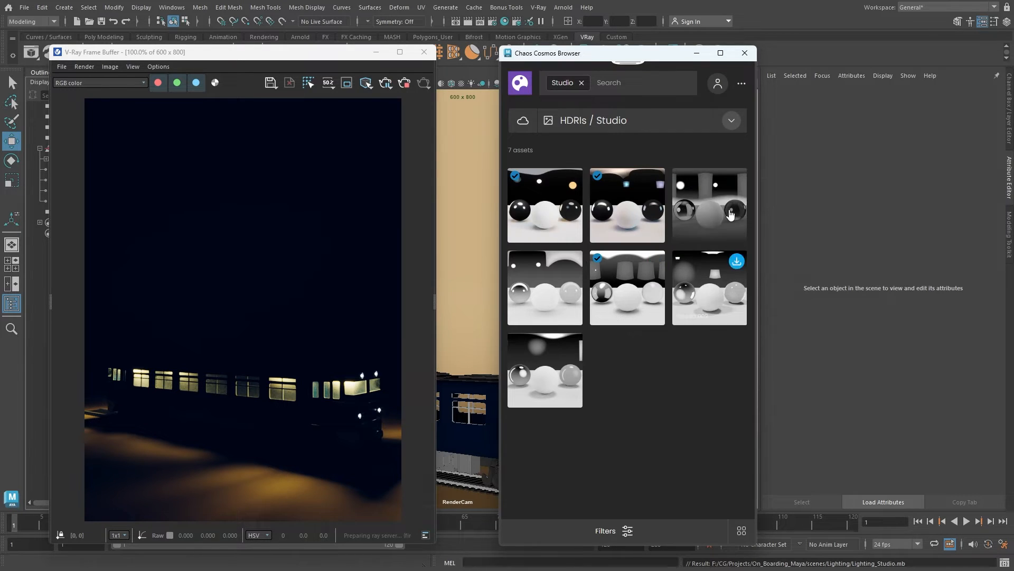
double_click(710, 205)
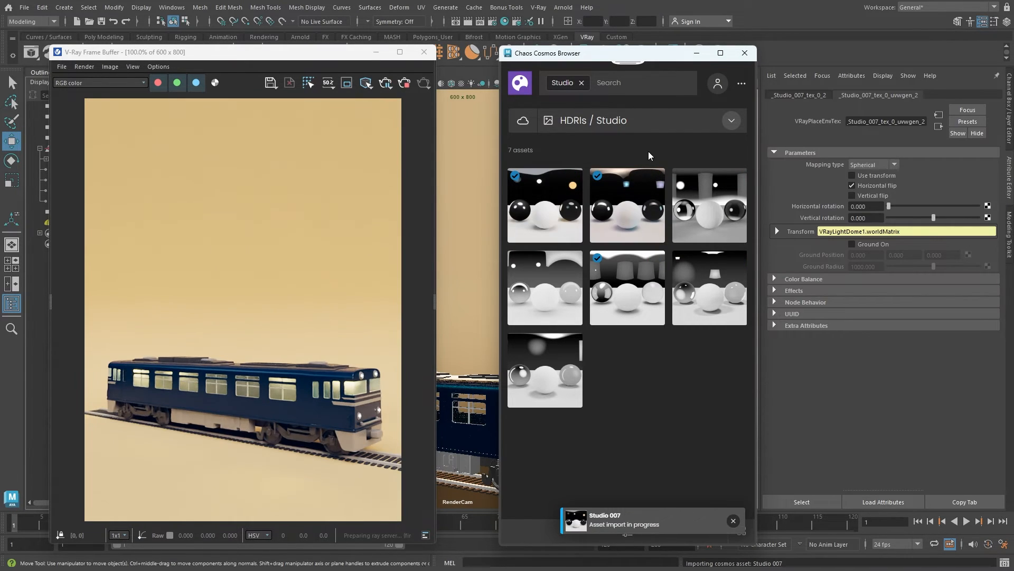
left_click_drag(888, 206, 959, 206)
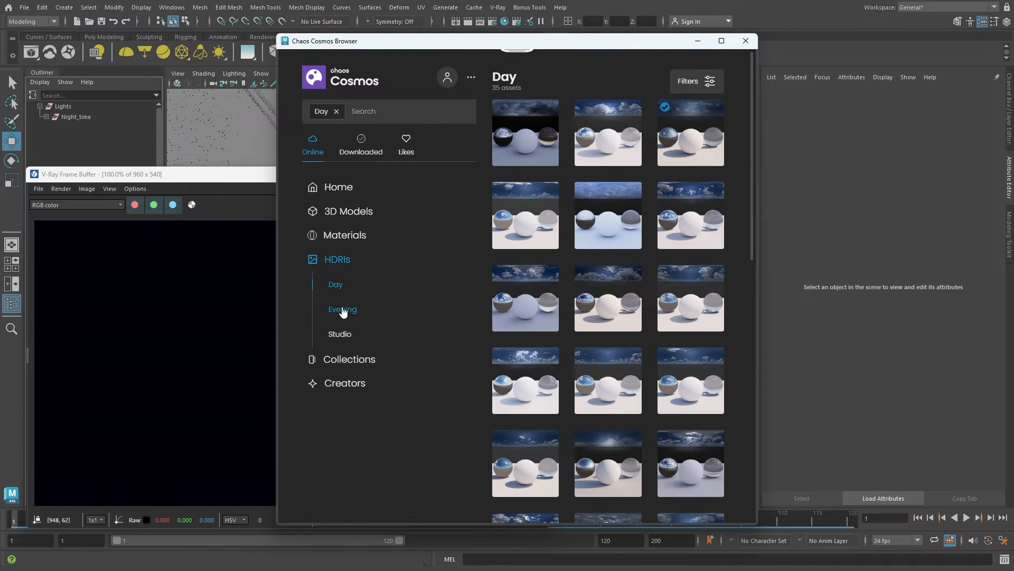
Import an Evening HDRI and set VRayLightDome1's Intensity multiplier to 0.3
left_click(342, 309)
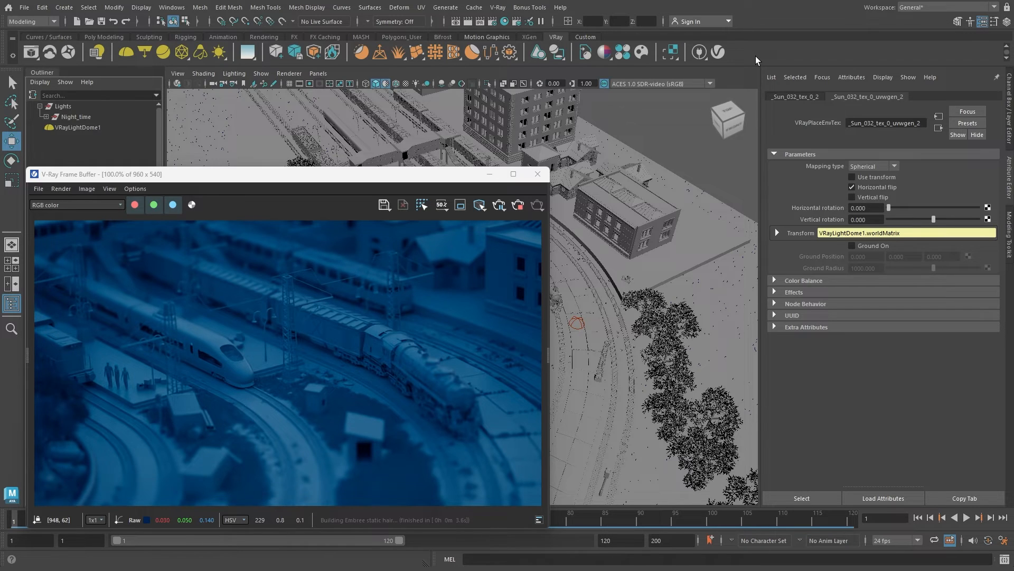
left_click(74, 127)
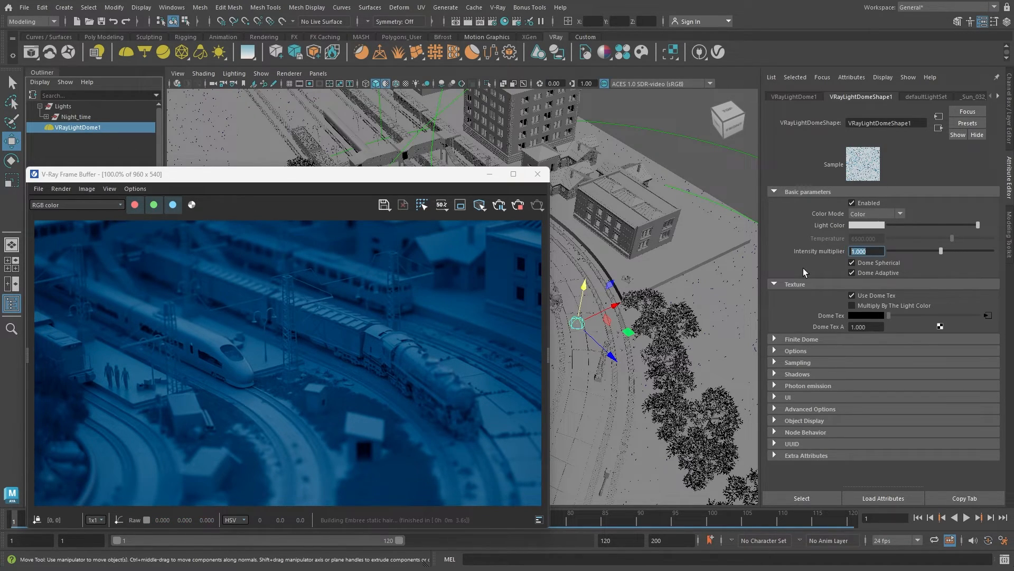
type("0.300")
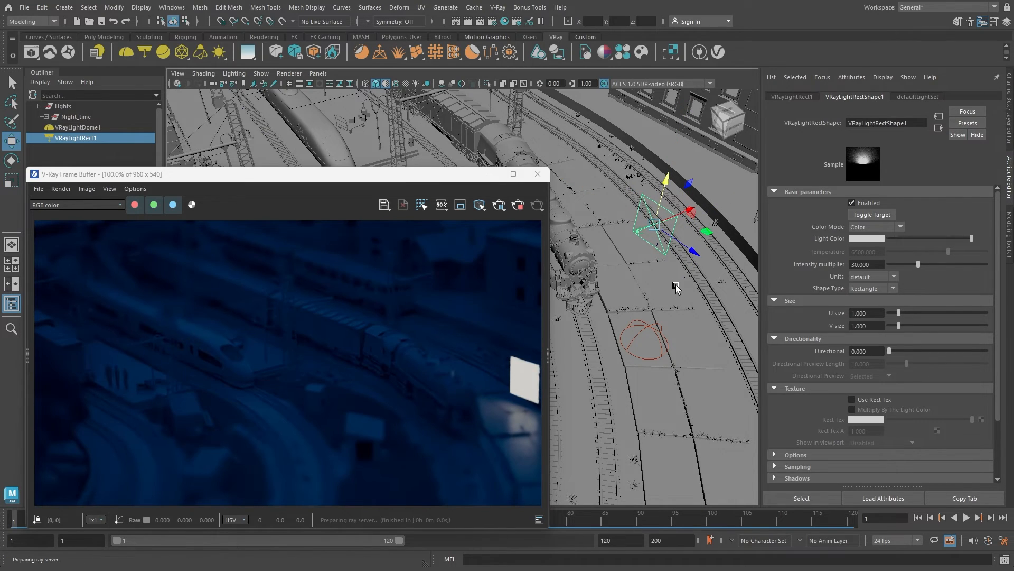
Move the rect light into a window at intensity 100 and unhide Lights_Area in Night_time
left_click_drag(917, 264, 940, 264)
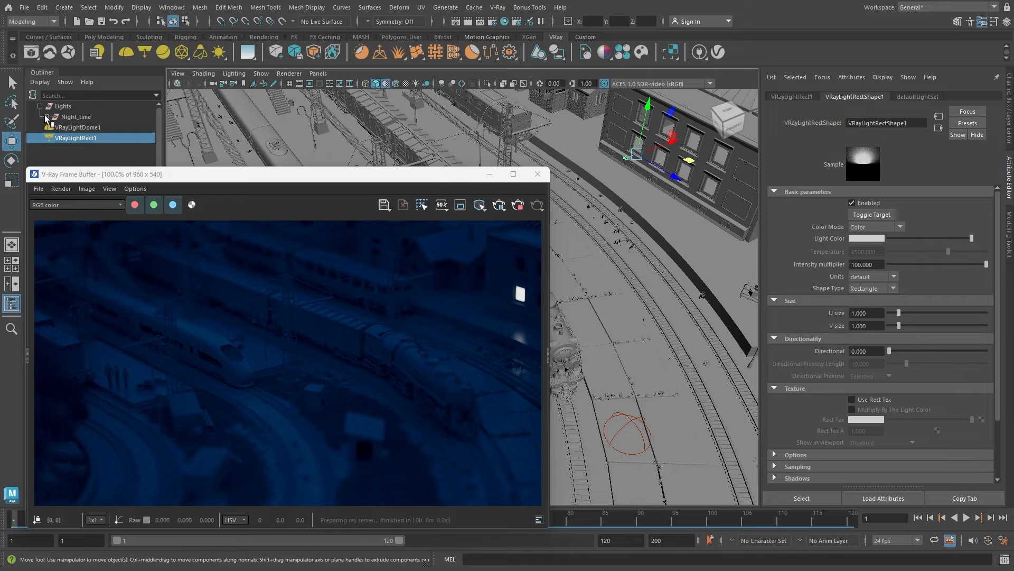
left_click(46, 116)
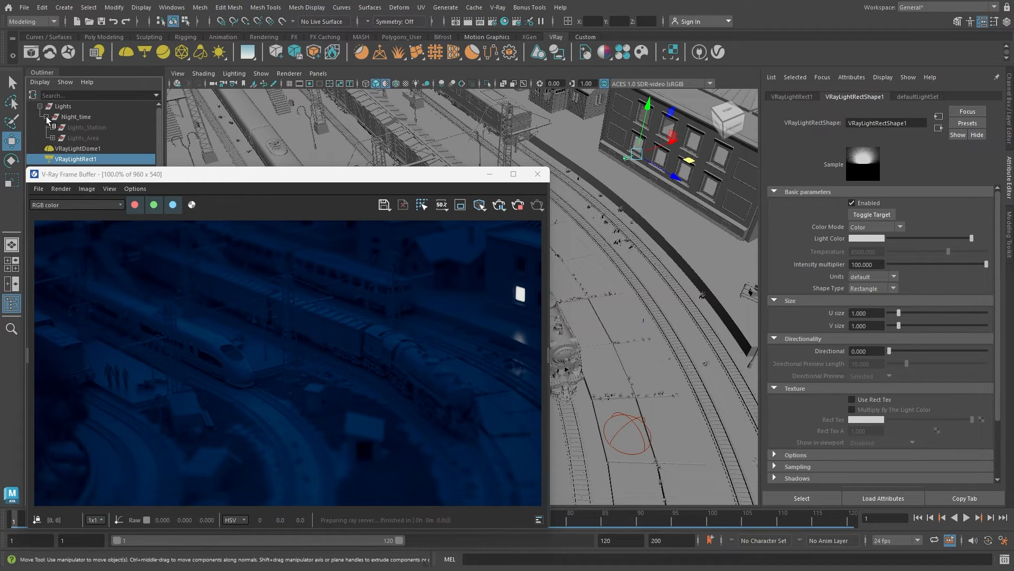
left_click(82, 137)
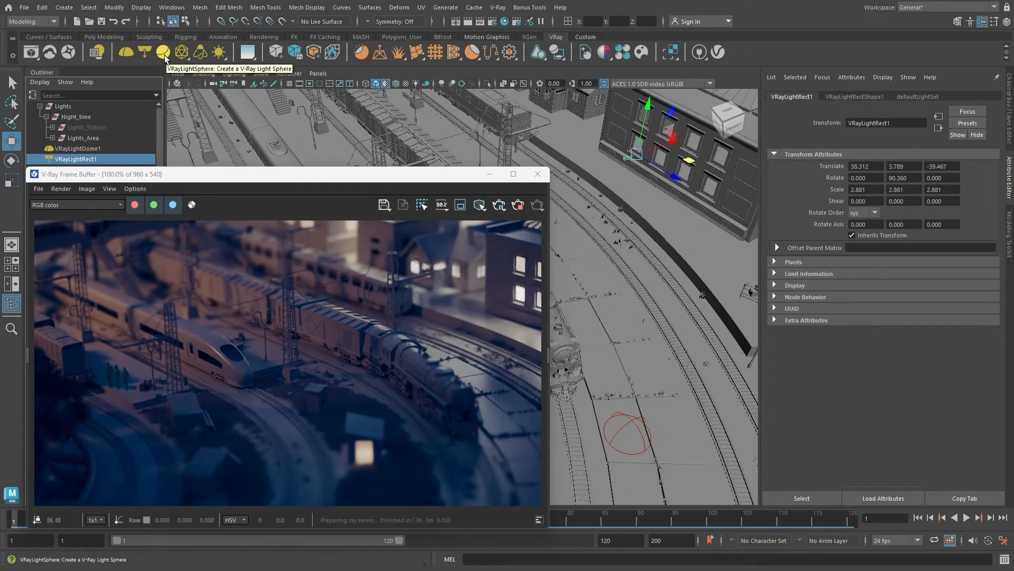
Add a VRayLightSphere inside a street lamp and unhide Lights_Station so the lamps glow
left_click(161, 53)
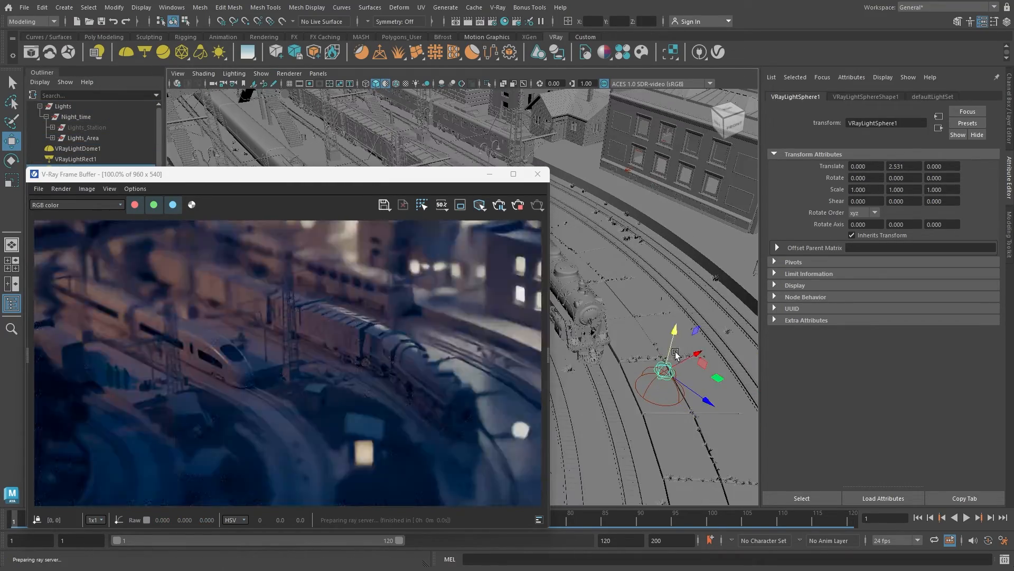
left_click(866, 96)
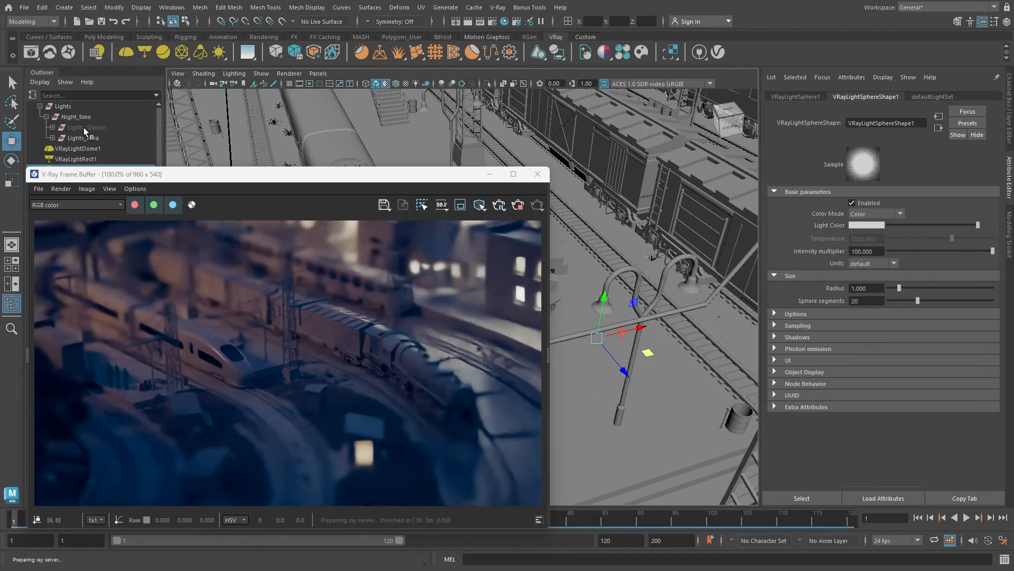
left_click(87, 127)
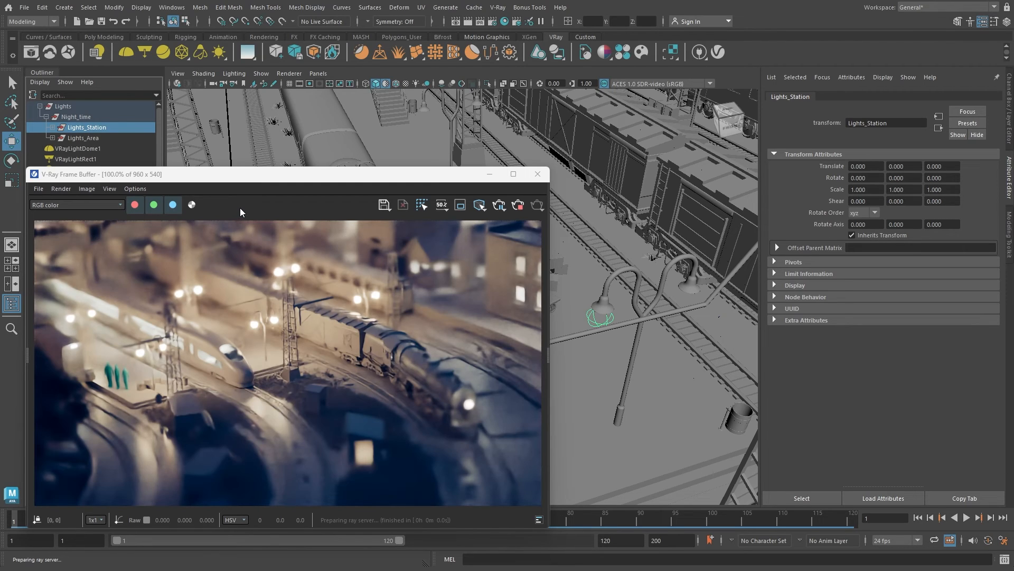